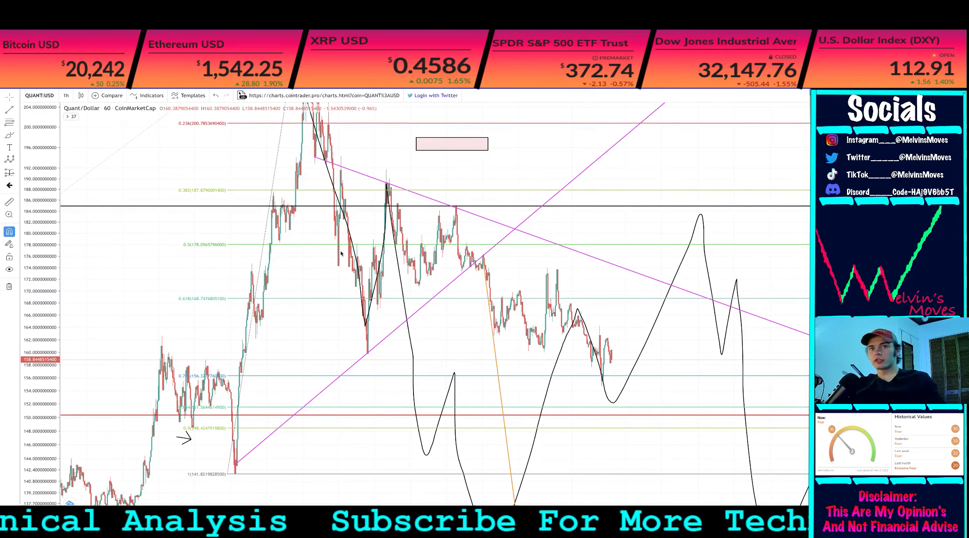
mouse_move(547, 290)
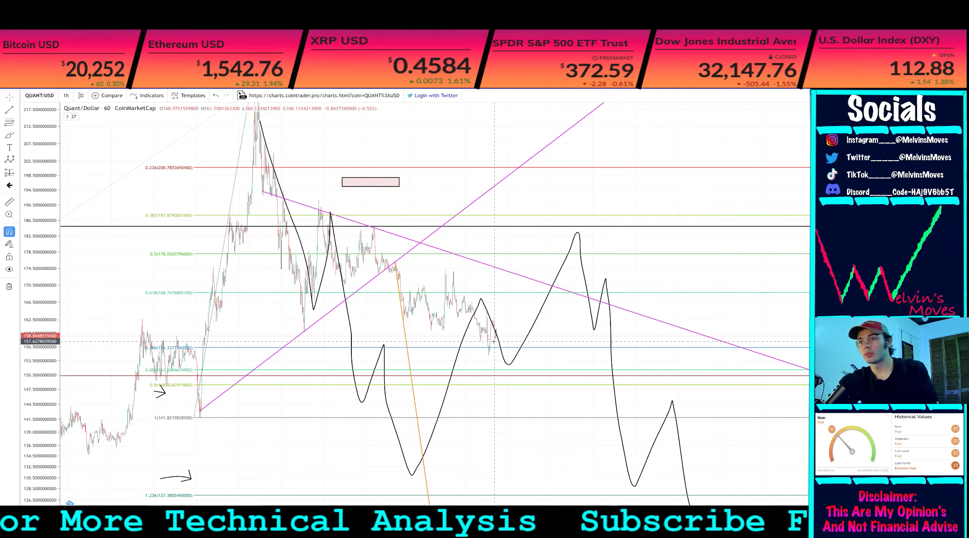
mouse_move(492, 354)
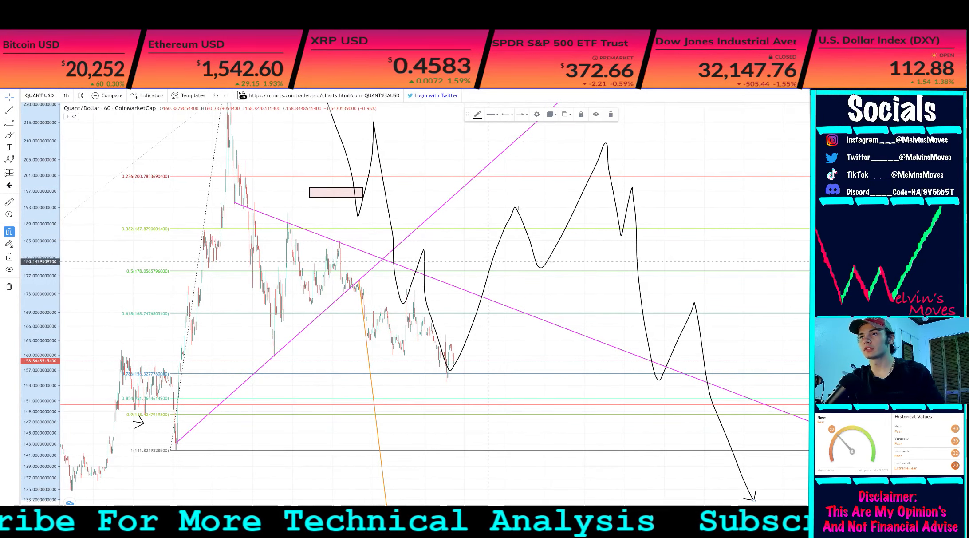
mouse_move(615, 188)
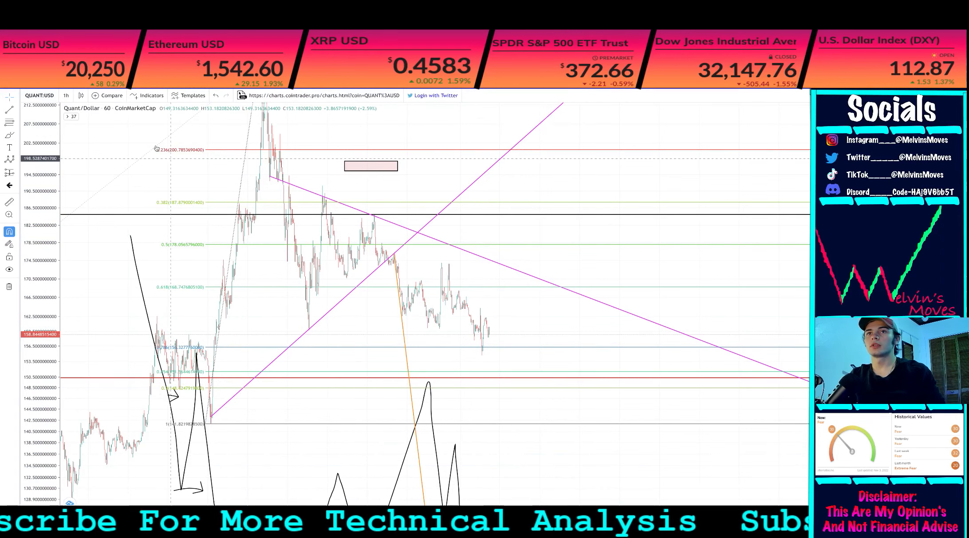
Step: Switch the Quant/USD chart to the 1D interval before drawing the Fibonacci retracement
click(66, 95)
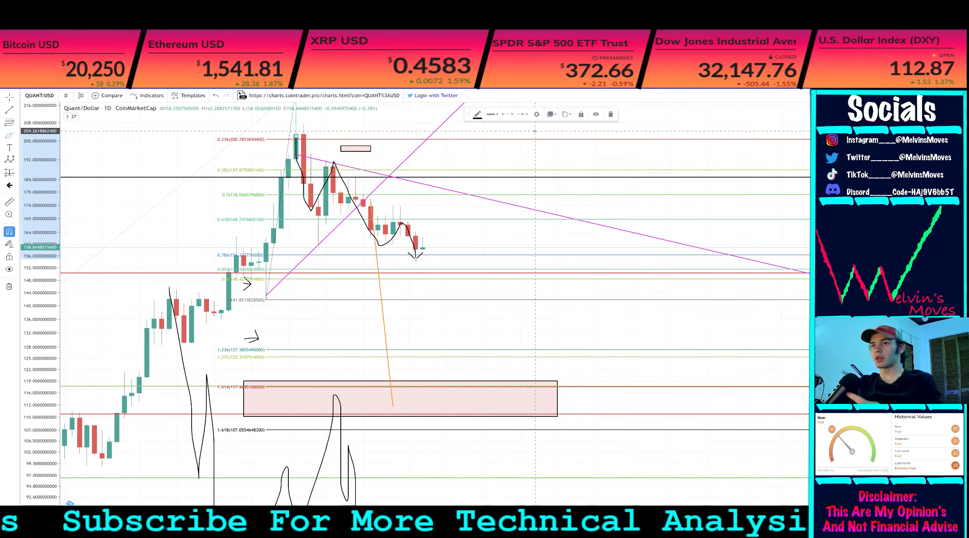
mouse_move(610, 114)
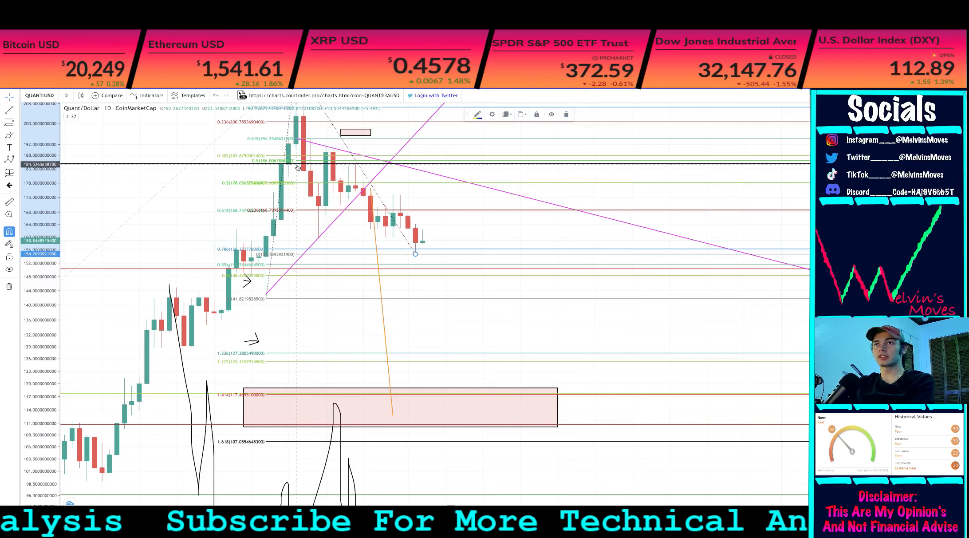
Step: Draw a small rectangle target box beside the latest candles near the 185 level
click(9, 122)
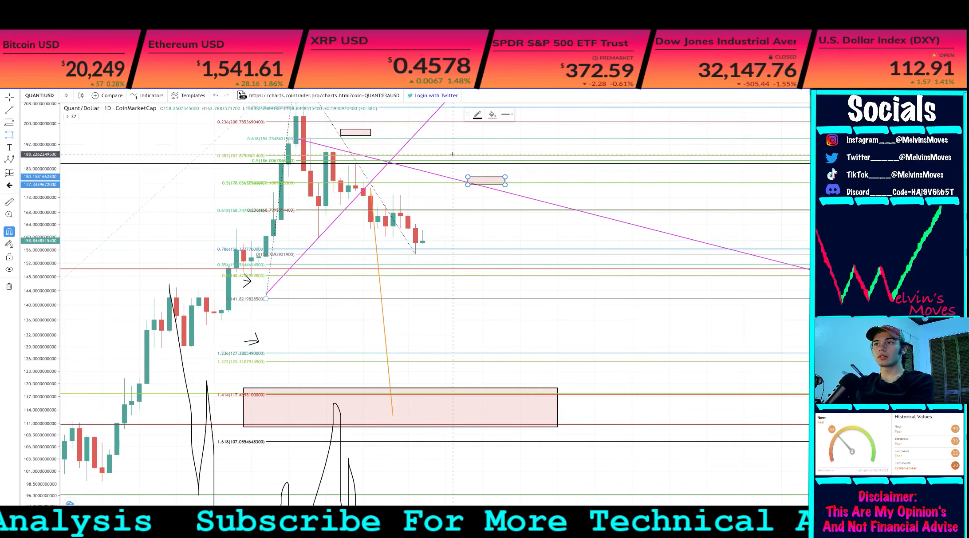
drag(486, 180, 467, 158)
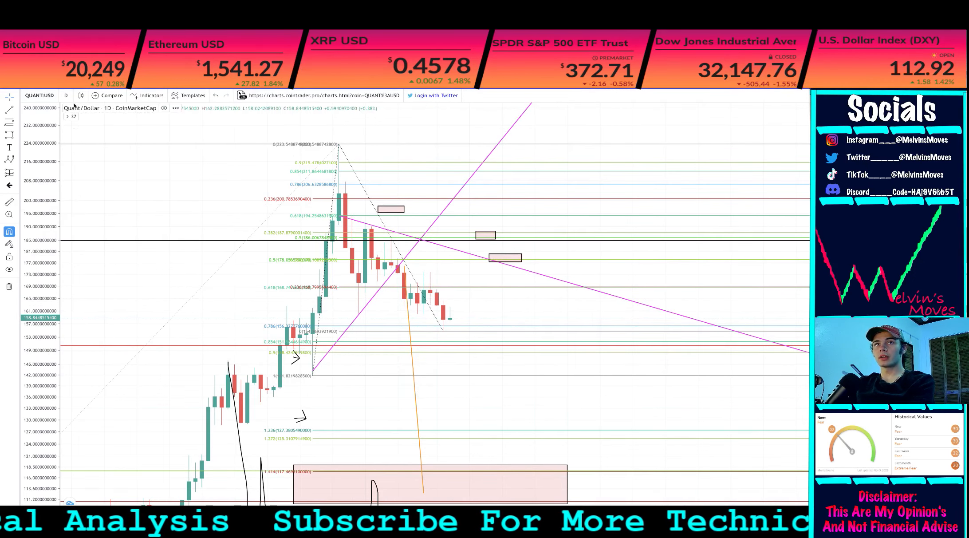
Step: Add Bollinger Bands from Indicators and return to the 1D interval view
click(65, 95)
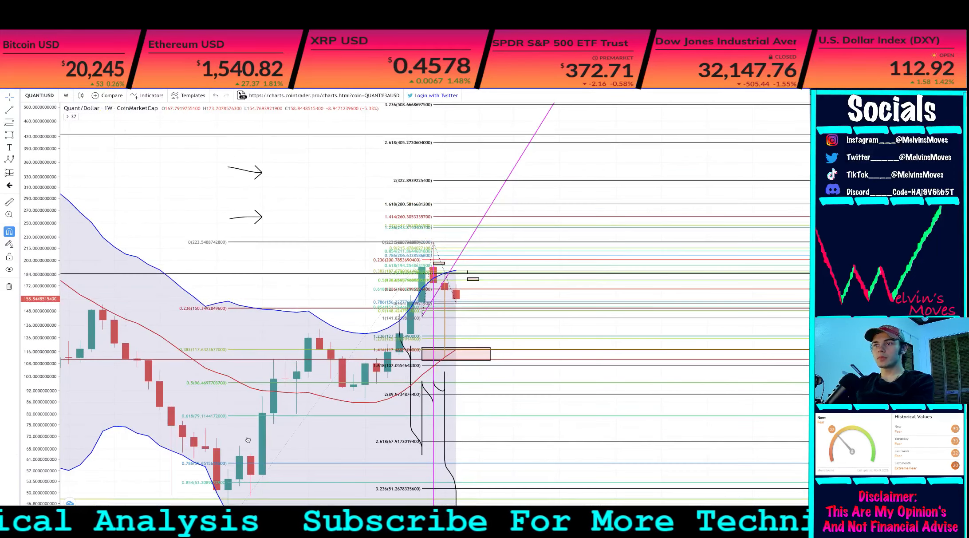
mouse_move(457, 354)
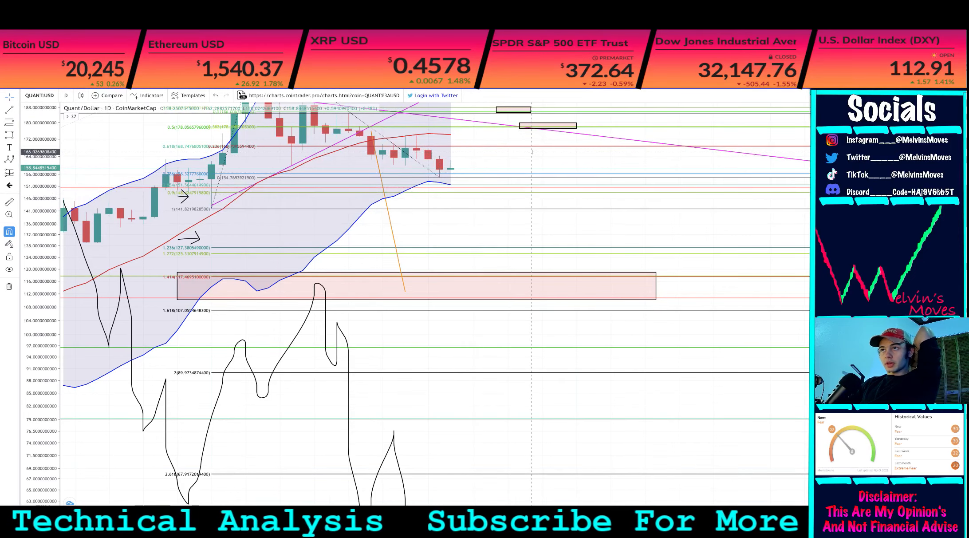
scroll(down, 3)
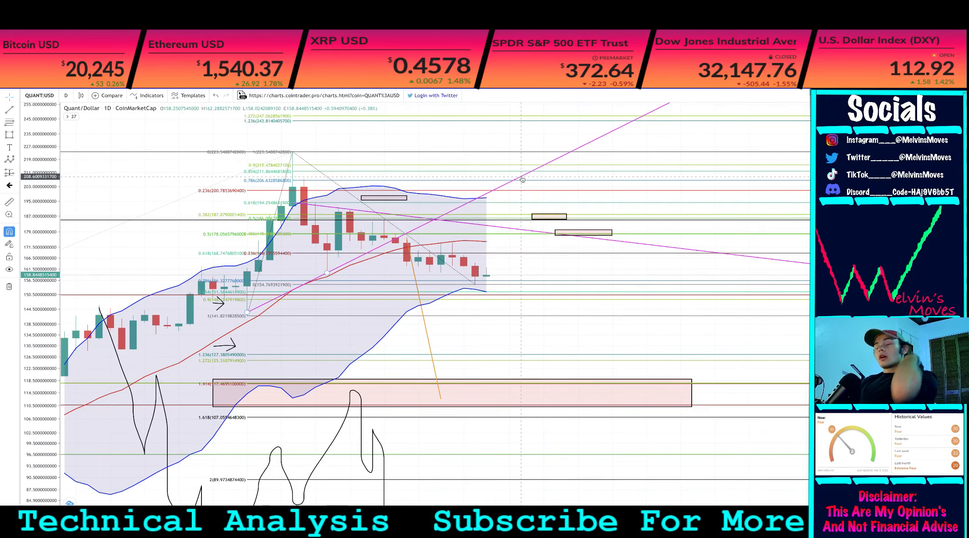